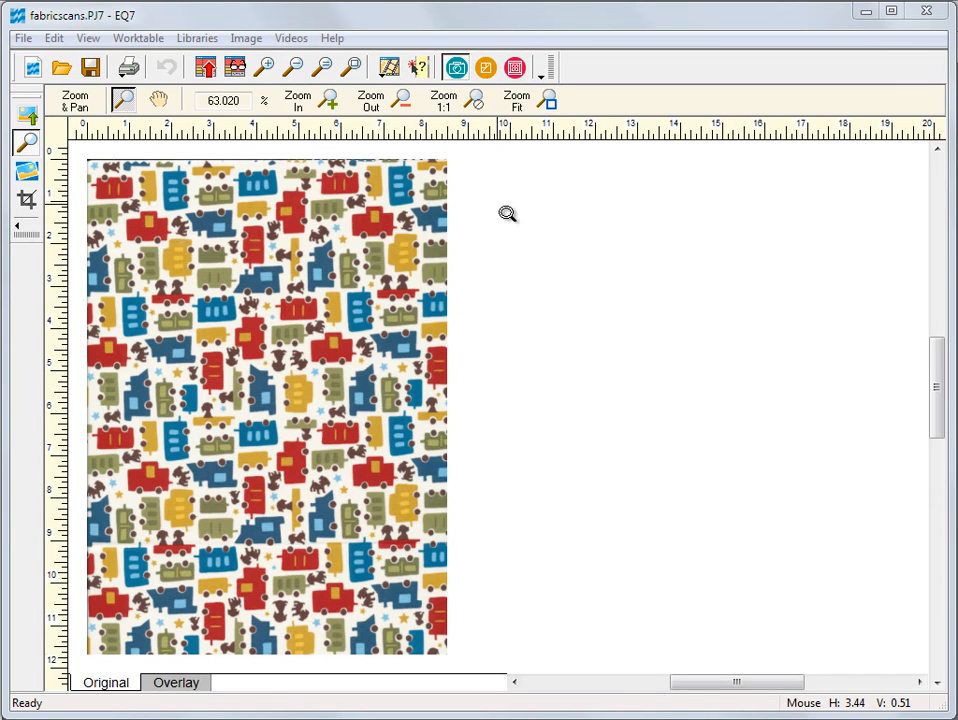
mouse_move(413, 190)
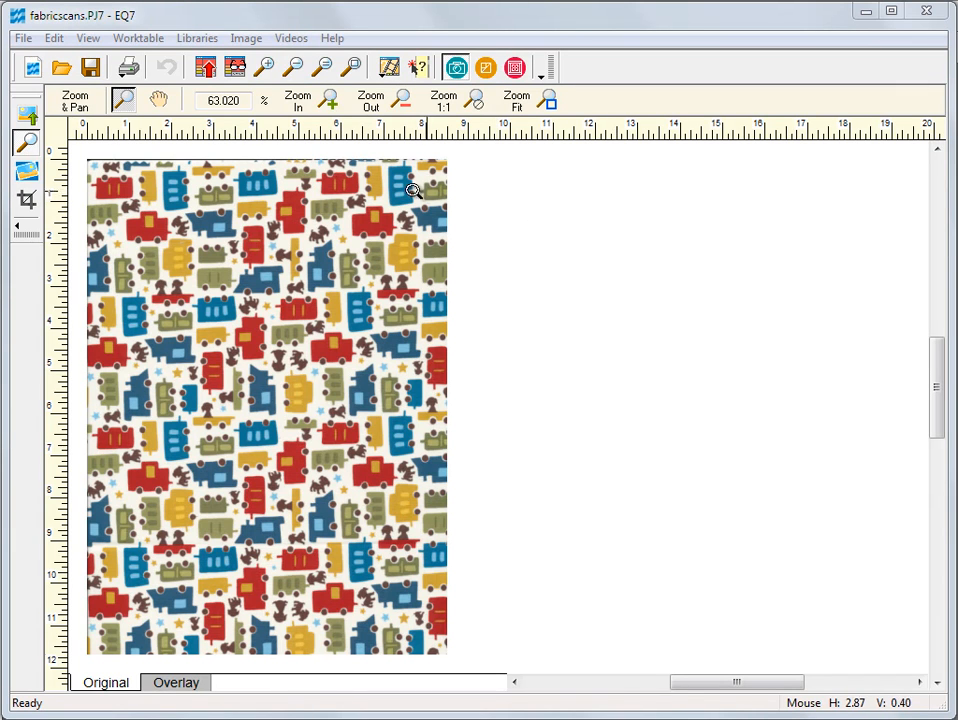
- Open the Image menu while the trucks fabric scan is on the worktable
left_click(246, 38)
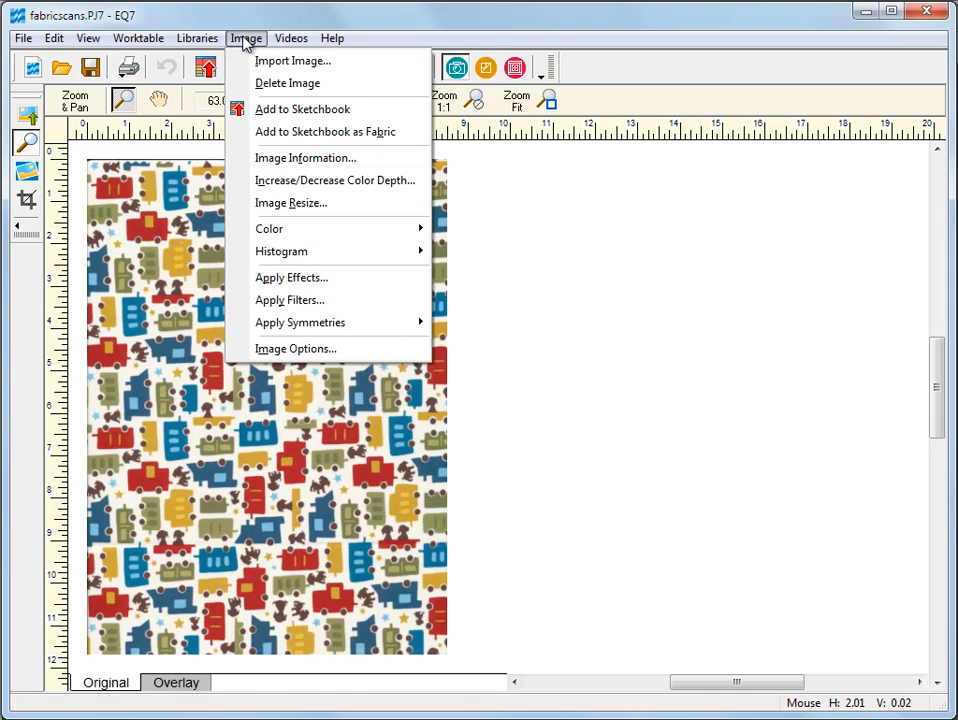
- Import stripes1.jpg from the Fabric Scans folder onto the image worktable
left_click(293, 61)
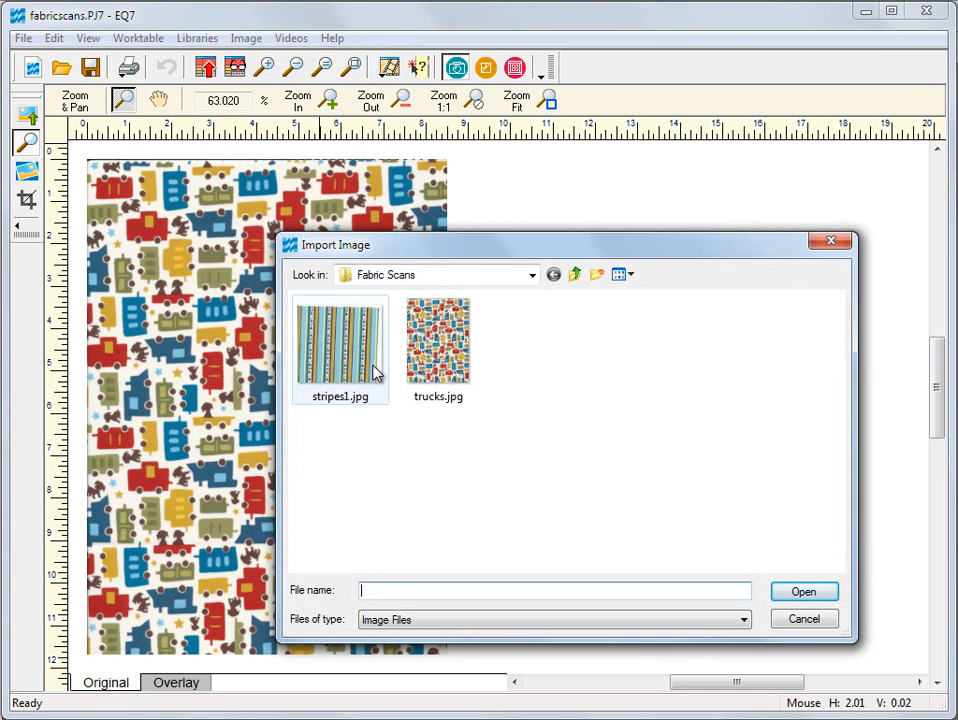
left_click(339, 340)
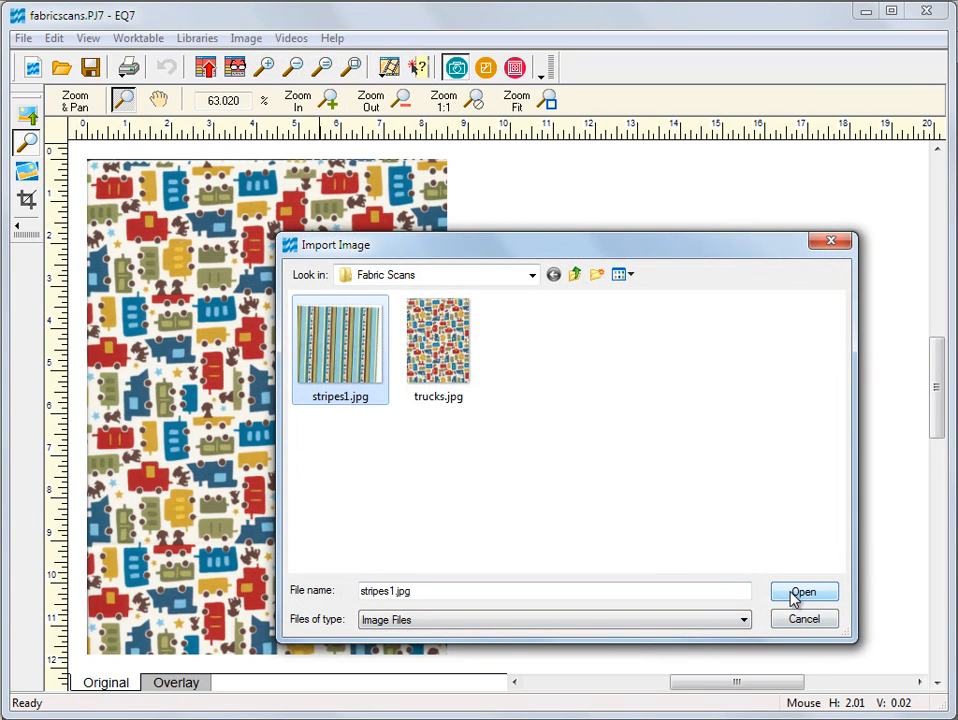
left_click(803, 591)
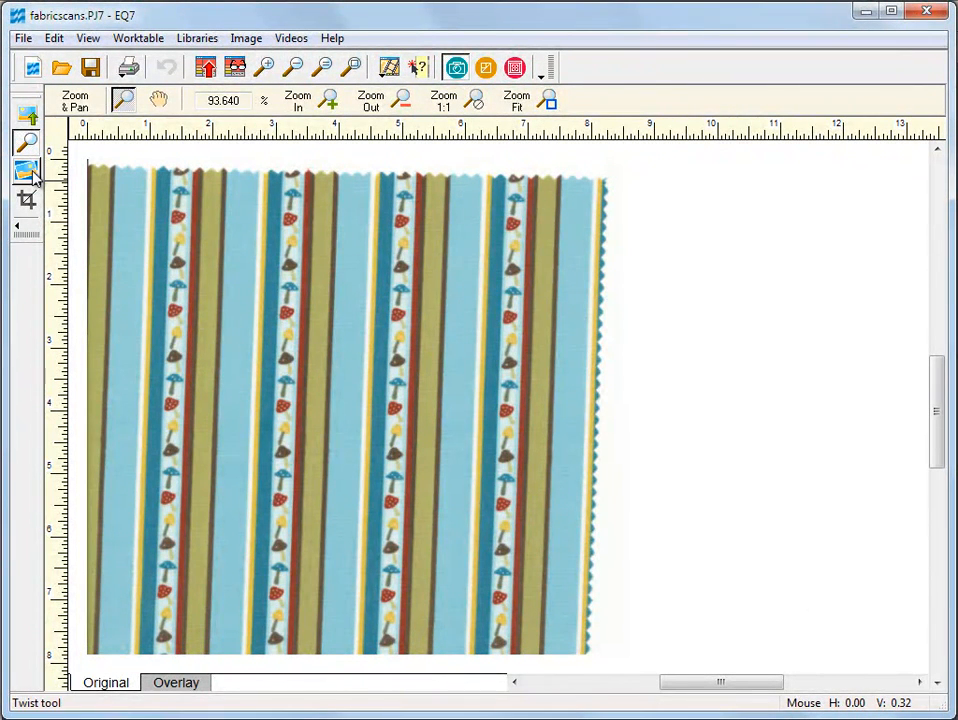
- Rotate the striped scan by -1 degree twice so the stripes run vertically
left_click(26, 172)
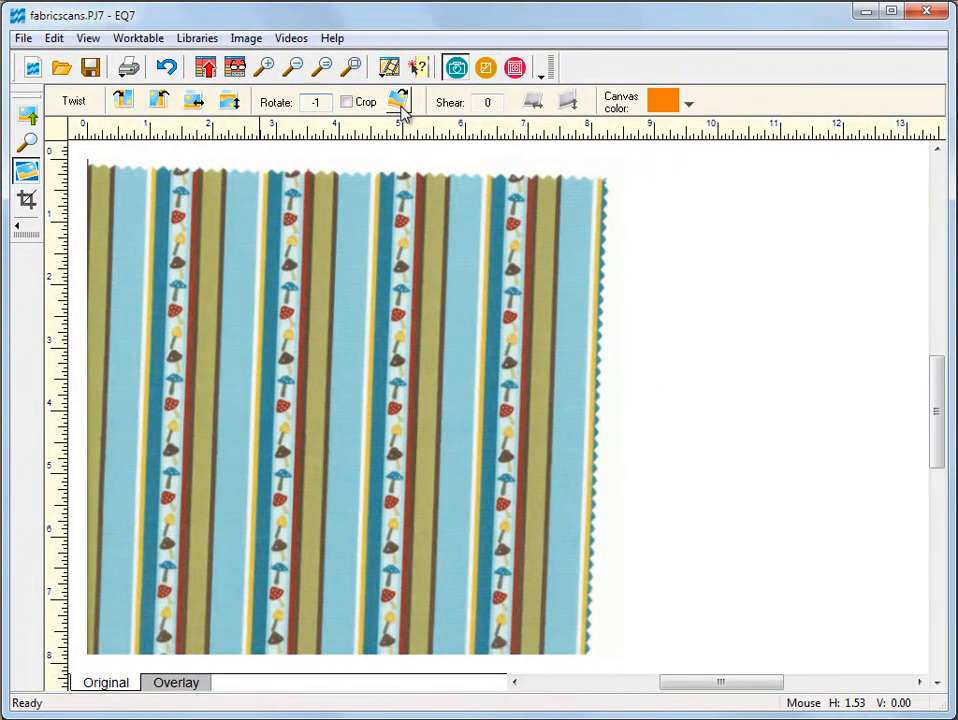
left_click(398, 101)
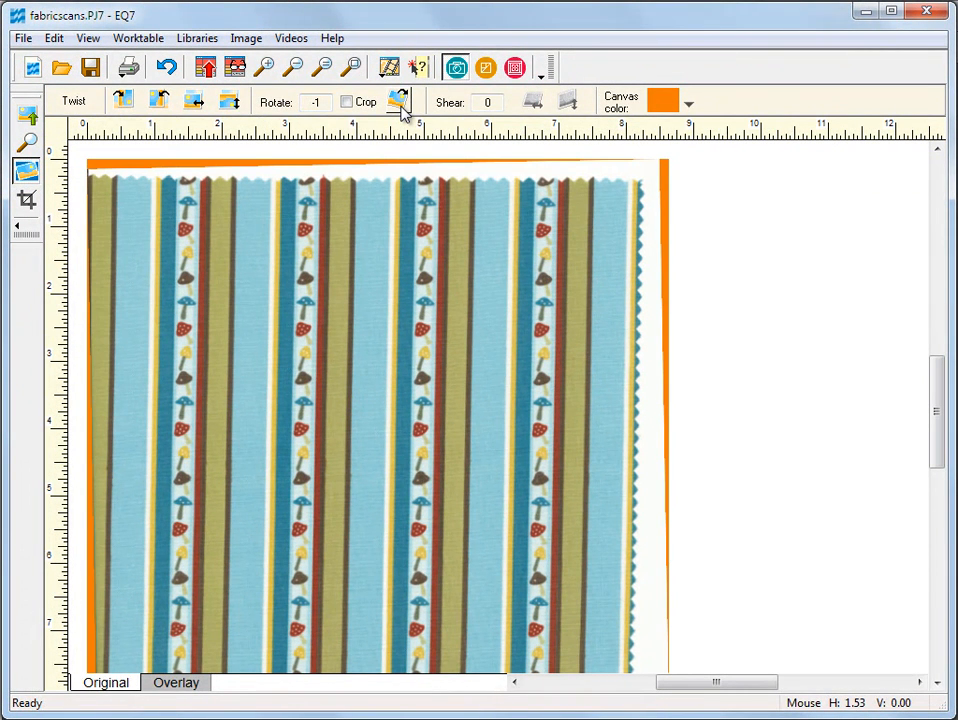
left_click(398, 101)
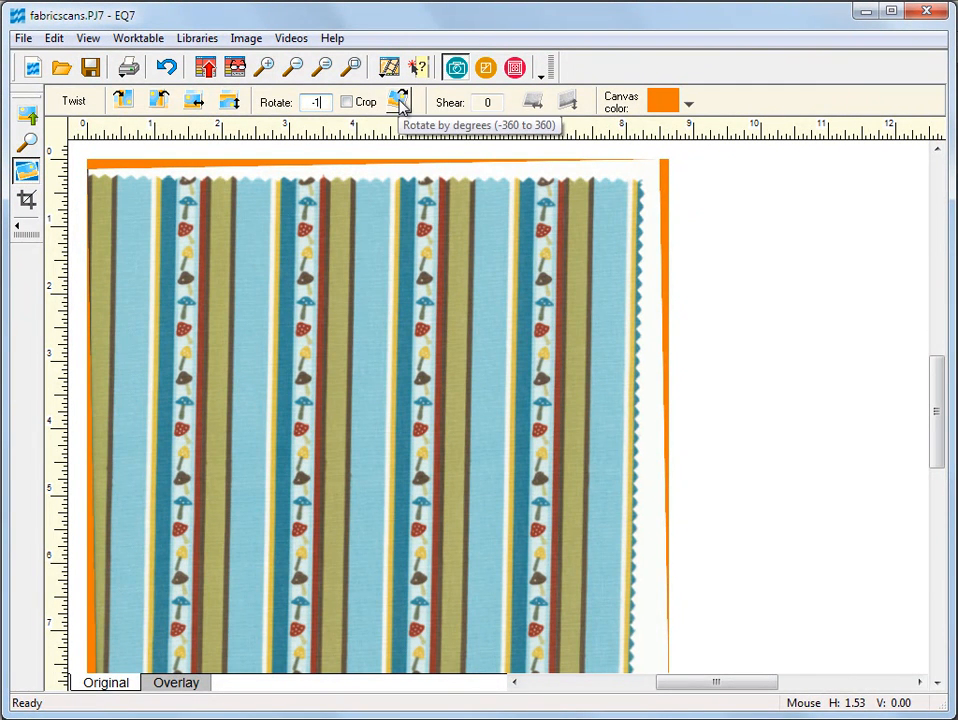
left_click(399, 106)
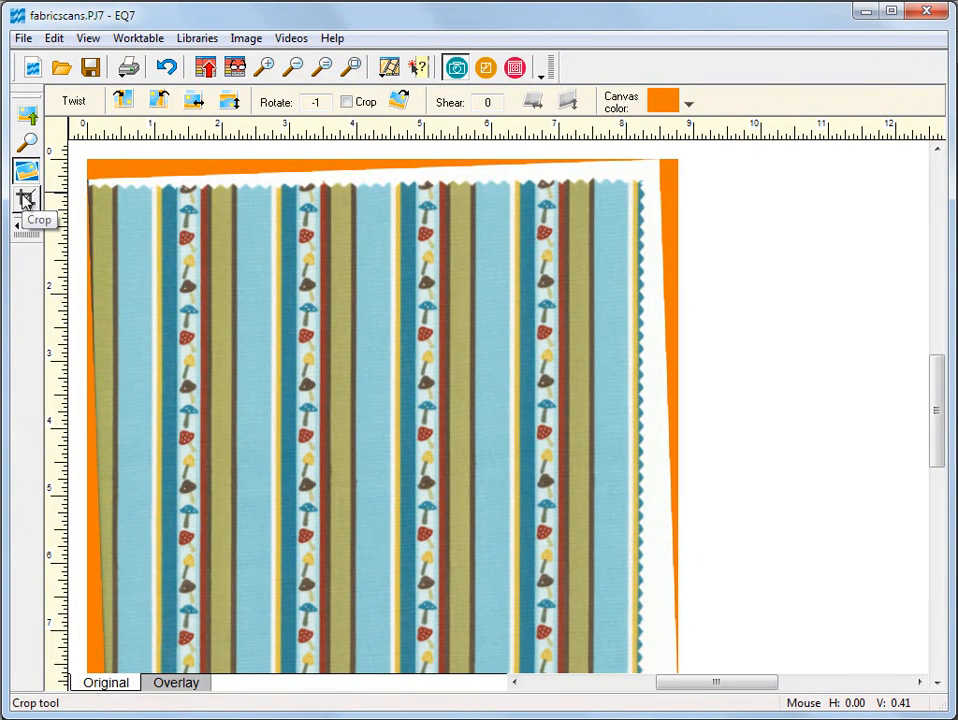
left_click(25, 198)
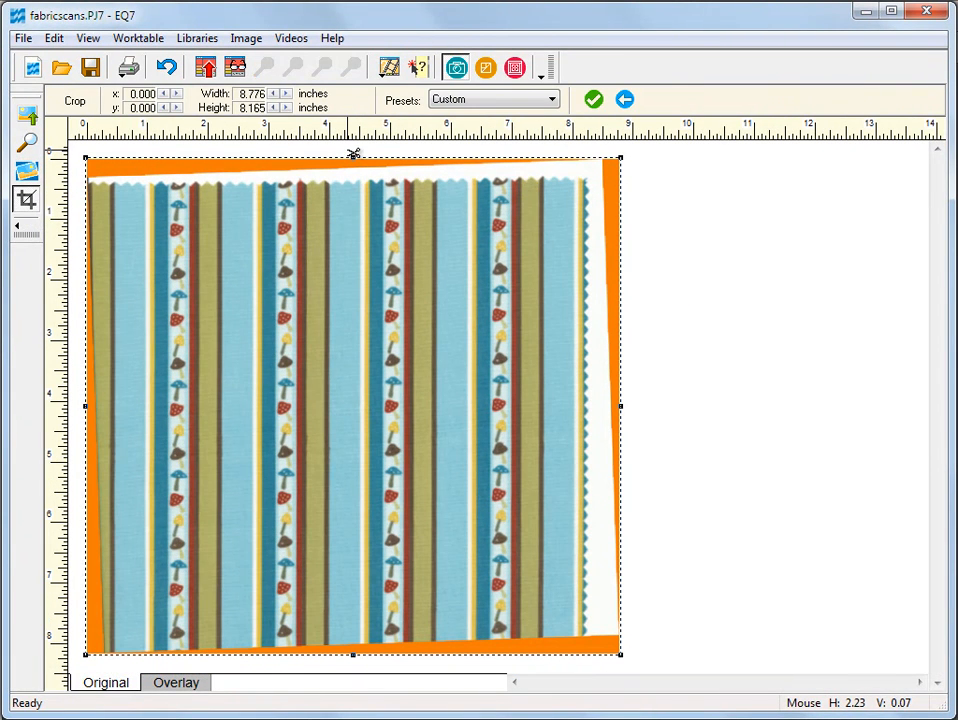
- Crop the scan to a single straight stripe repeat, trimming wavy edges and orange corners
left_click_drag(353, 155, 340, 207)
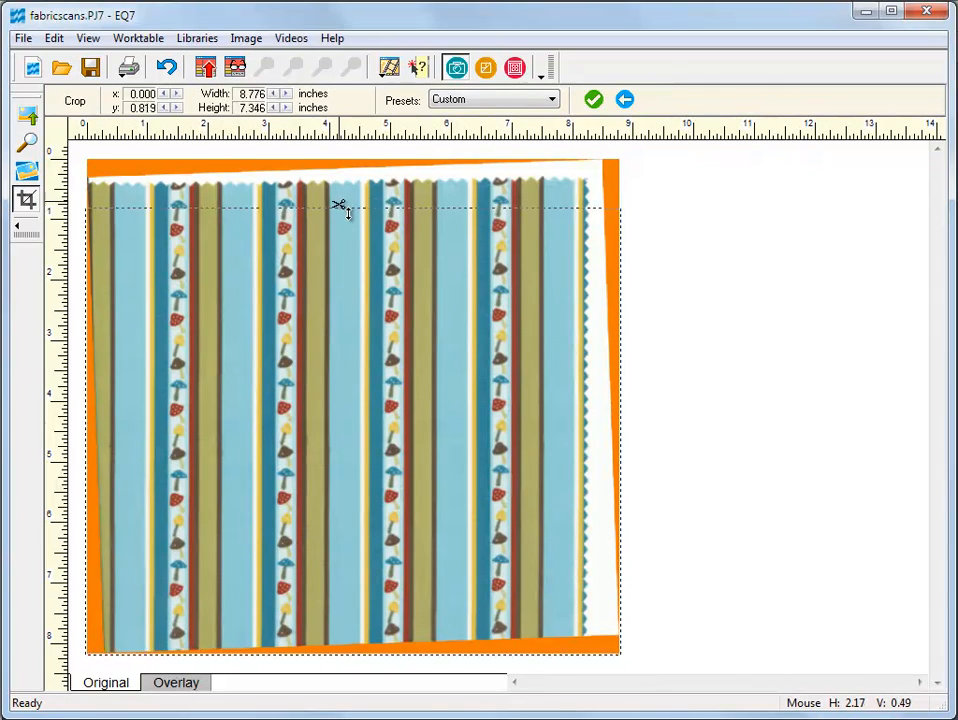
left_click_drag(345, 208, 345, 219)
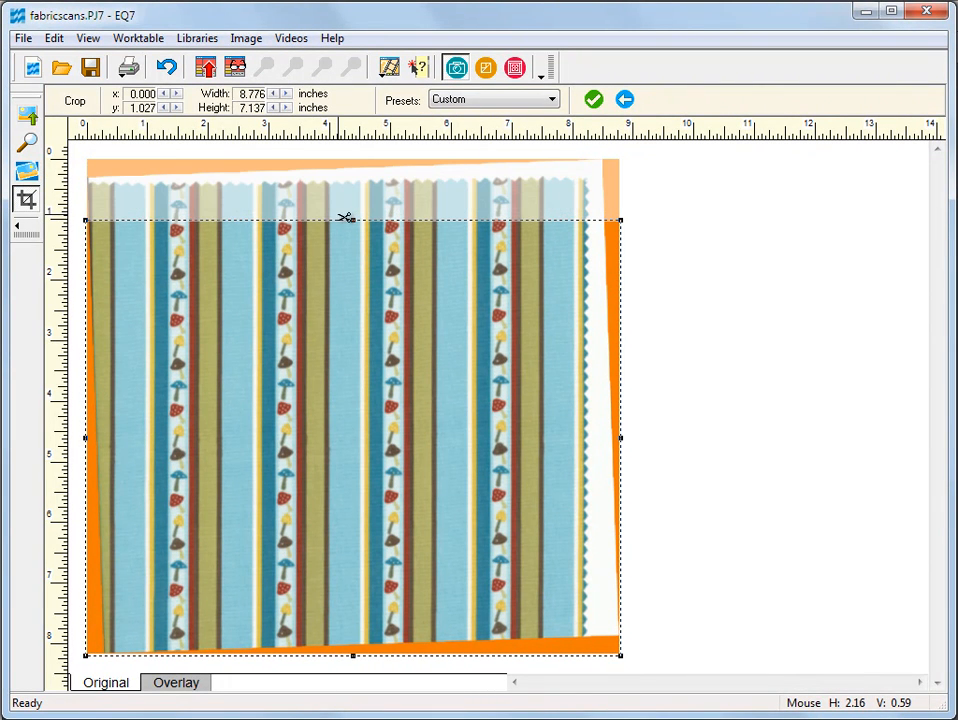
mouse_move(355, 658)
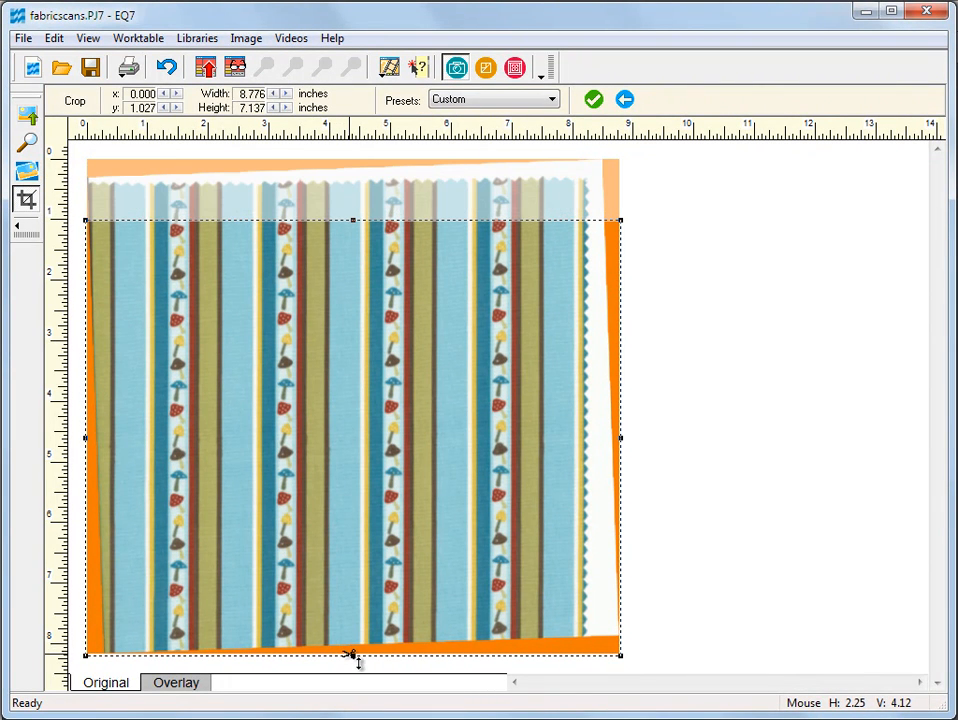
left_click_drag(352, 656, 354, 581)
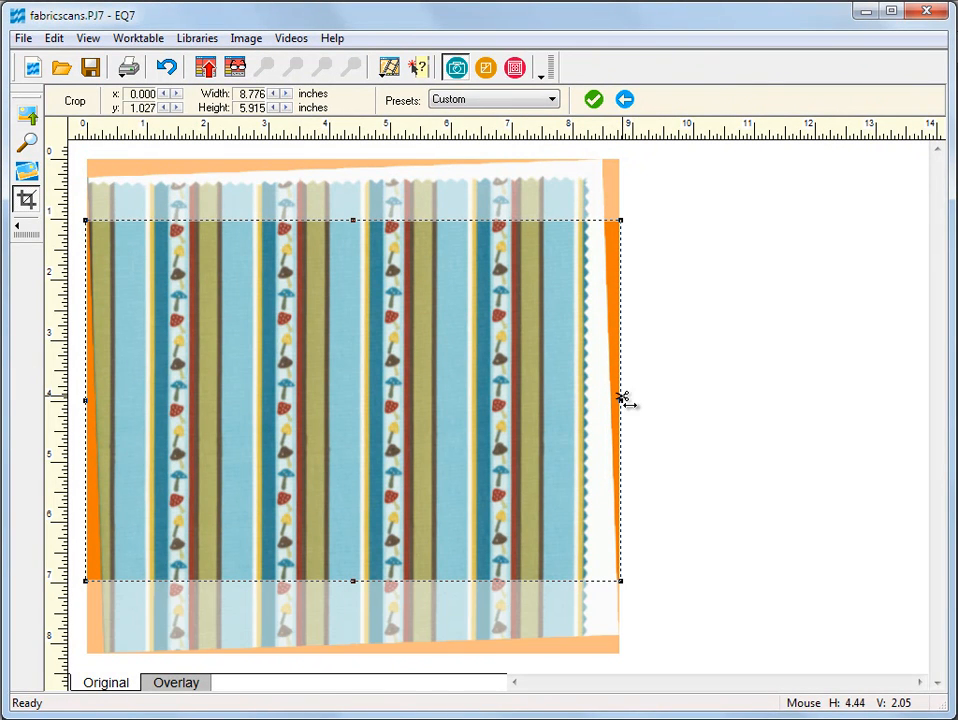
left_click_drag(620, 400, 548, 400)
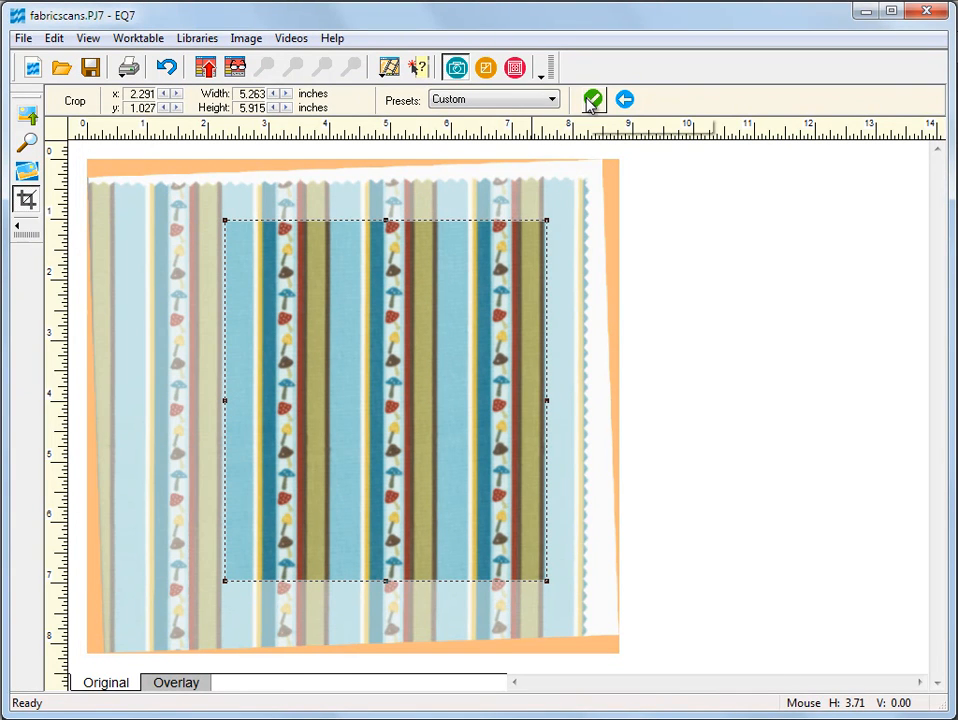
left_click(591, 99)
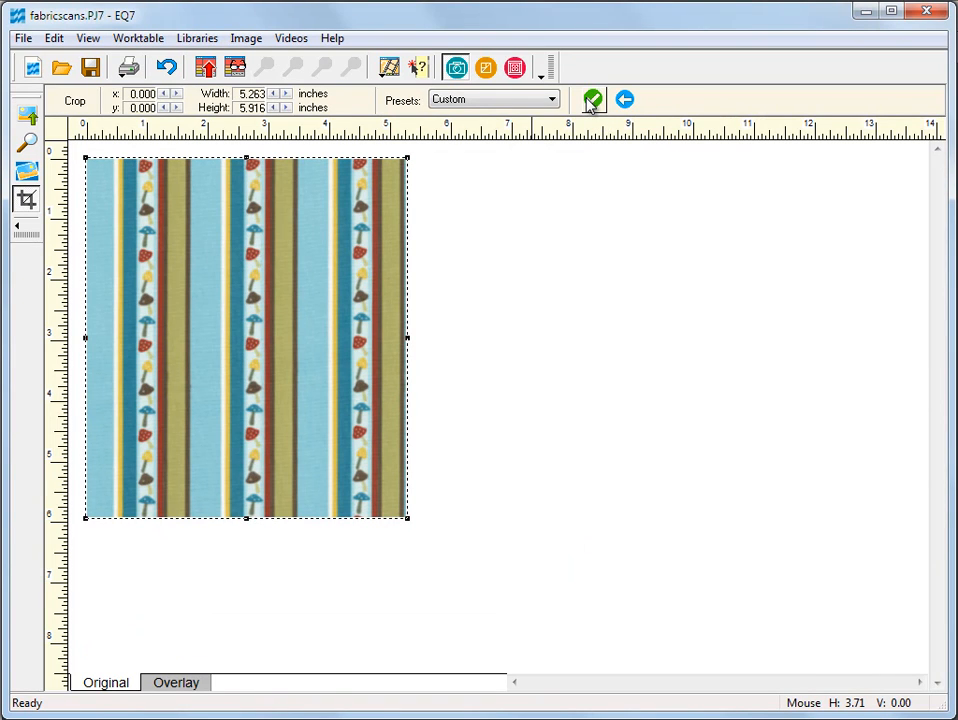
- Add the cropped stripe repeat to the Sketchbook as a fabric and open the Quilt worktable
left_click(246, 38)
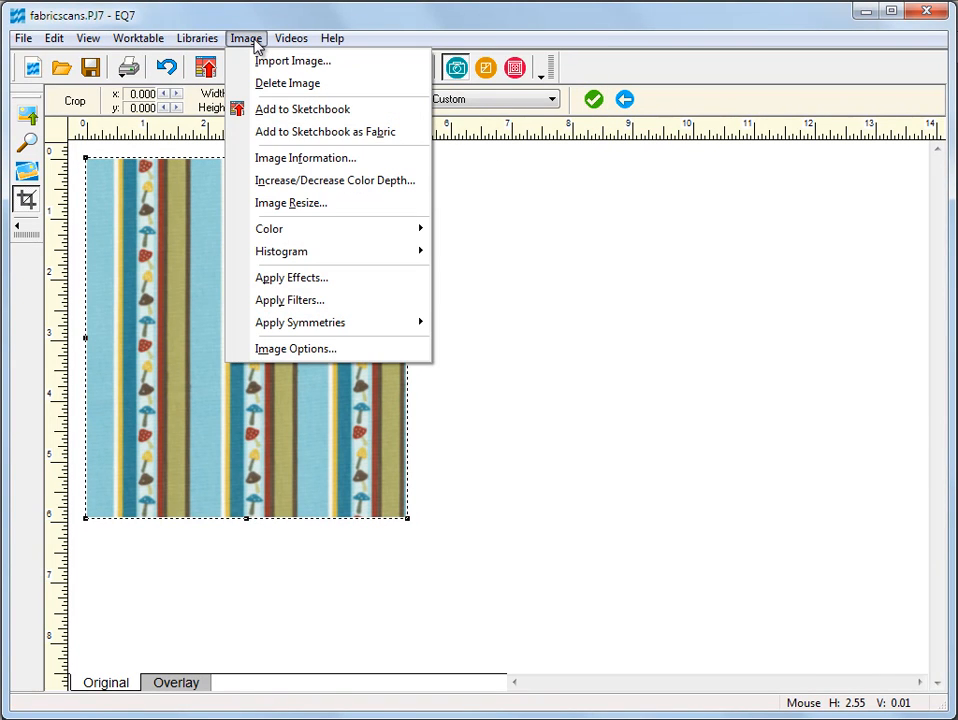
mouse_move(302, 109)
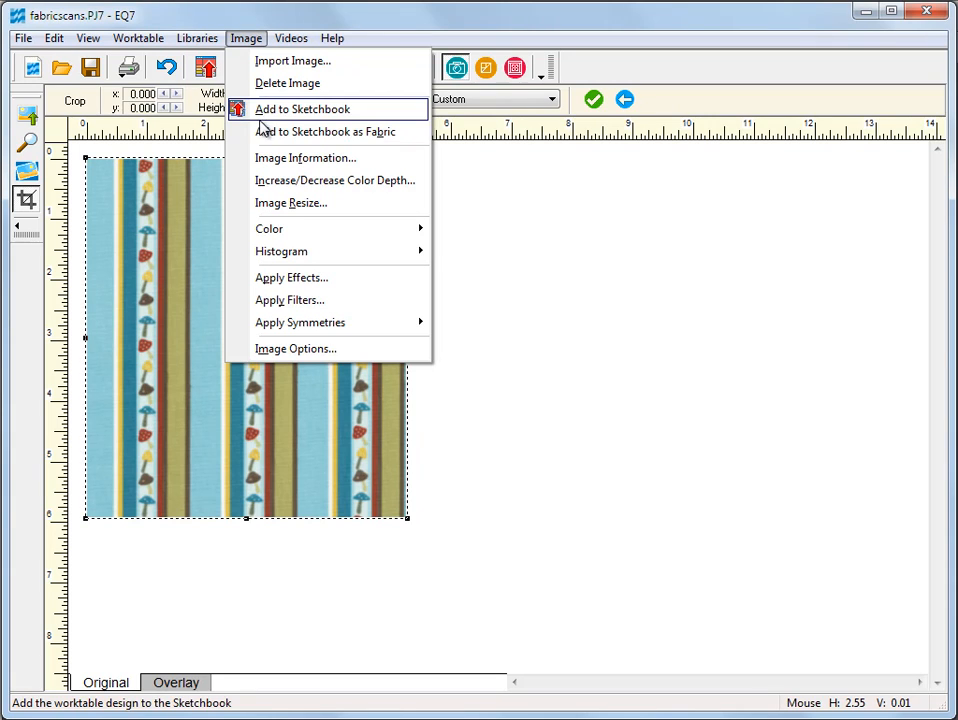
left_click(324, 131)
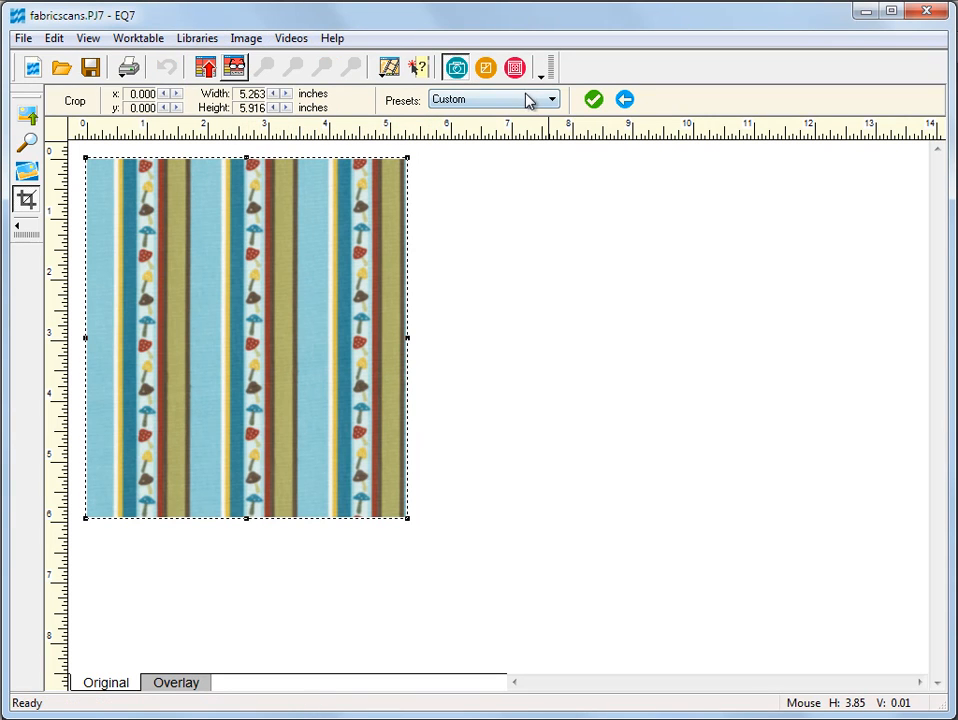
left_click(514, 67)
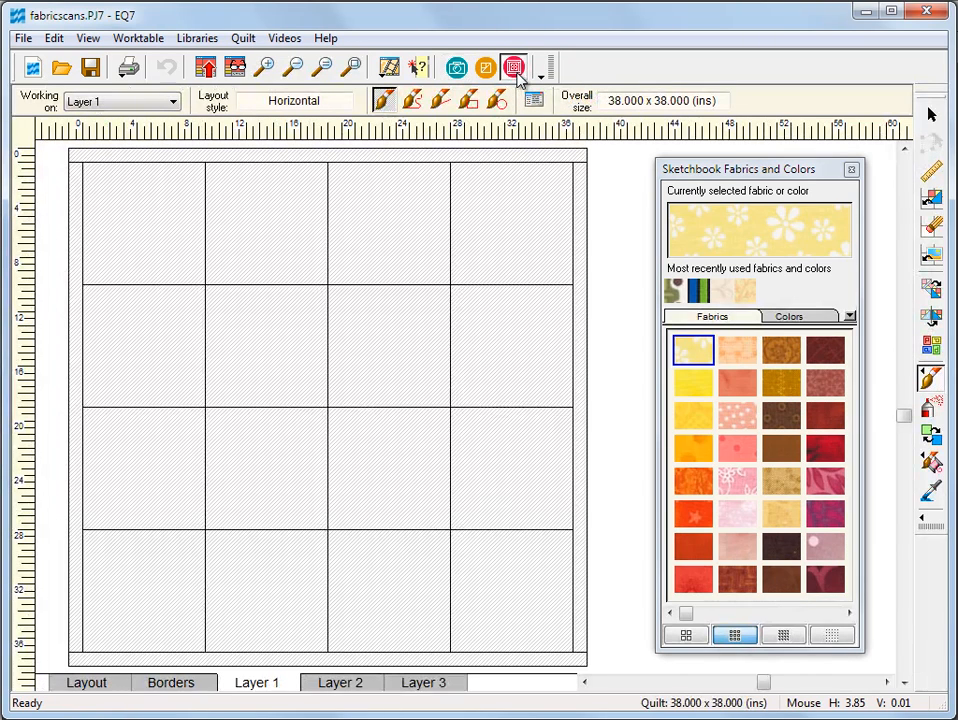